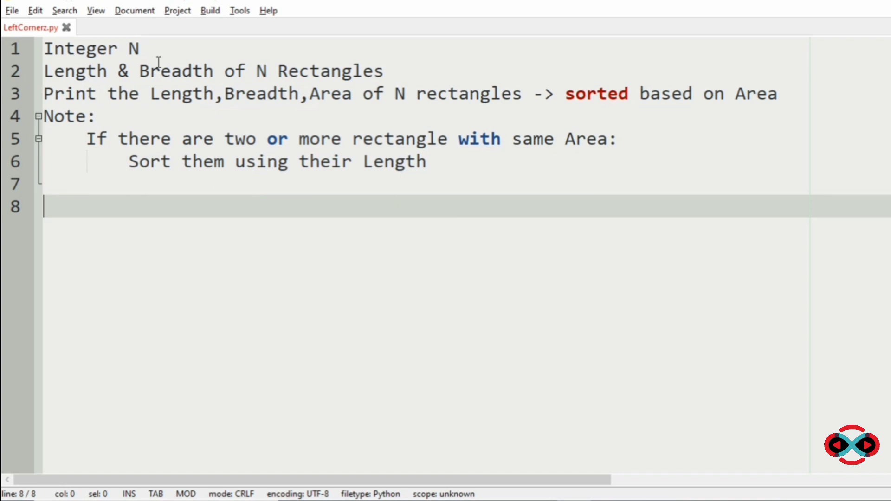
# Highlight the requirements (N, length, printed values, sort by area), then minimize Notepad.
pyautogui.click(97, 49)
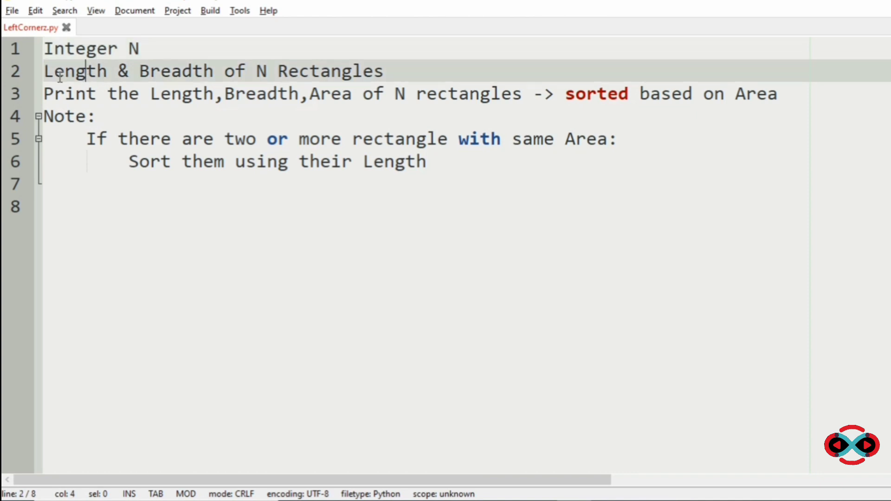
pyautogui.doubleClick(176, 71)
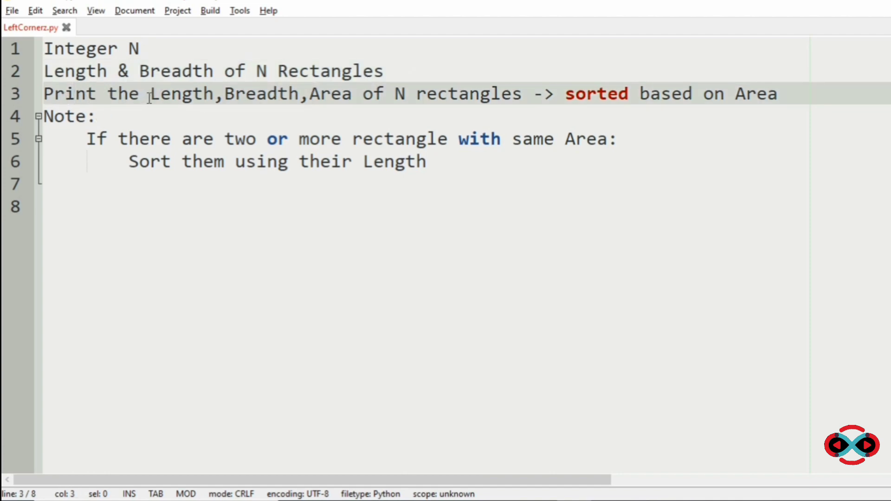
pyautogui.moveTo(150, 93); pyautogui.dragTo(405, 93)
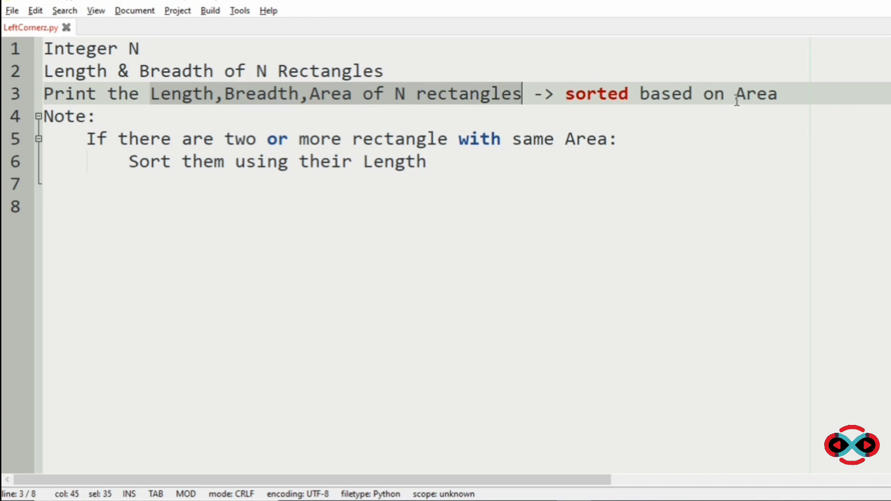
pyautogui.click(738, 93)
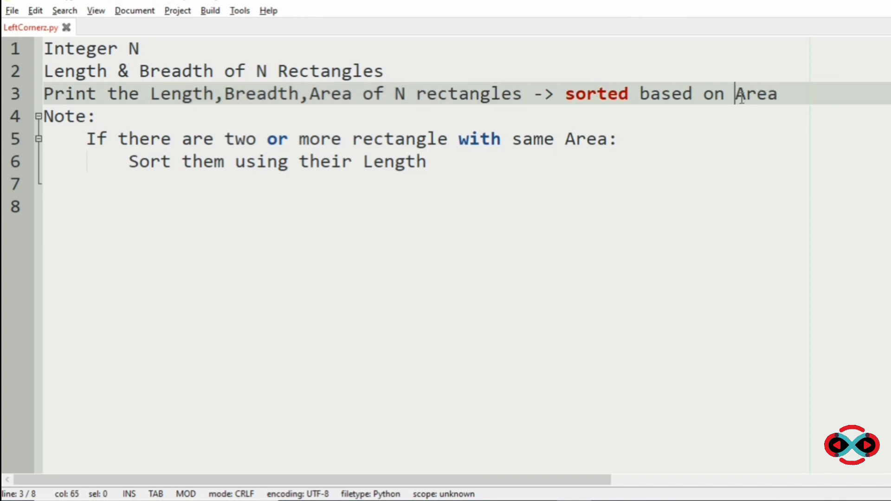
pyautogui.click(401, 138)
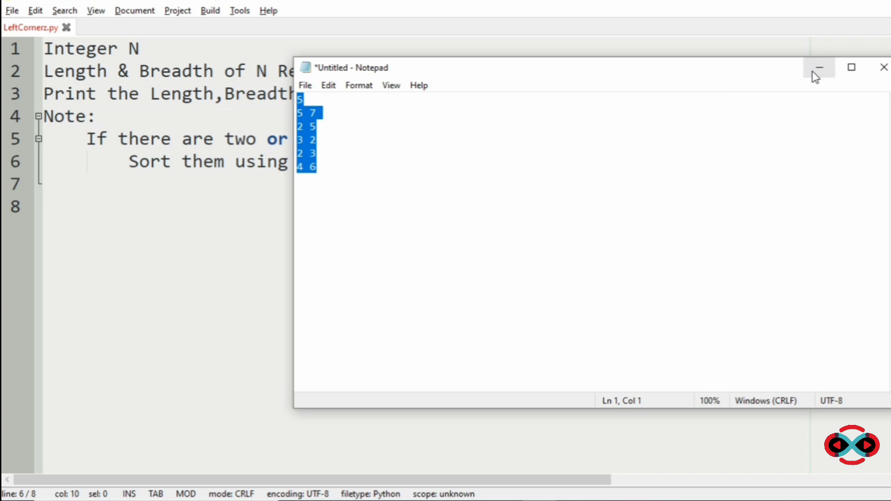
pyautogui.click(819, 68)
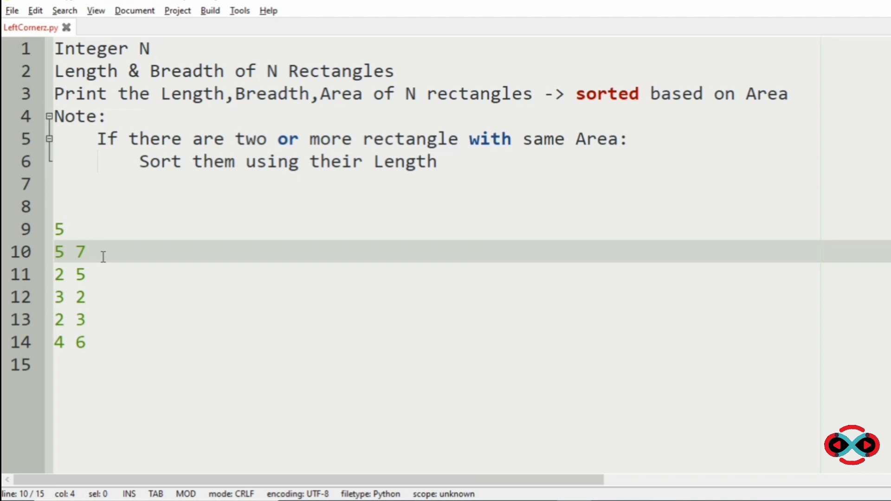
# Add areas 35, 10, 6, 24 beside the sample rows and begin the sorted list with 3 2 6.
pyautogui.write('35')
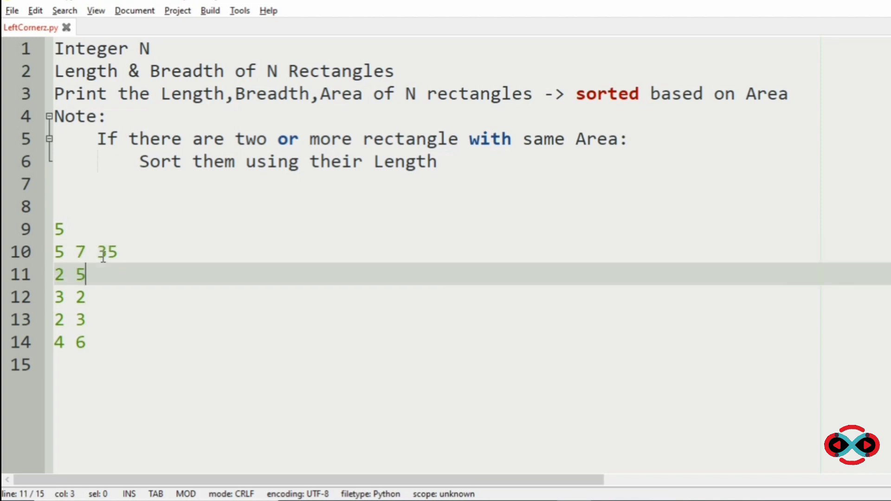
pyautogui.write('10')
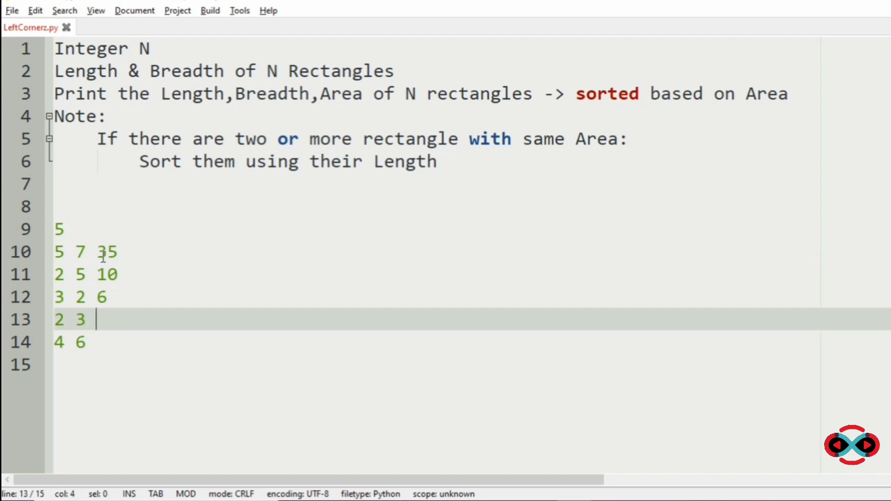
pyautogui.write('6')
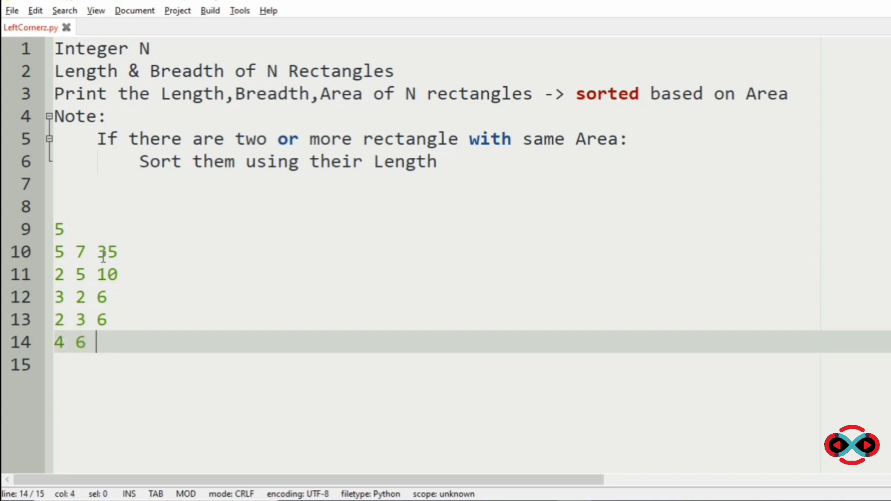
pyautogui.write('24')
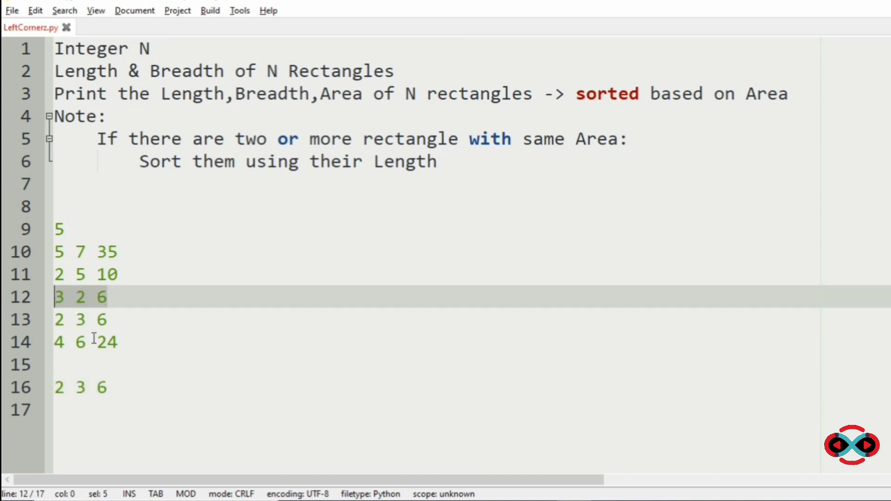
pyautogui.write('3 2 6')
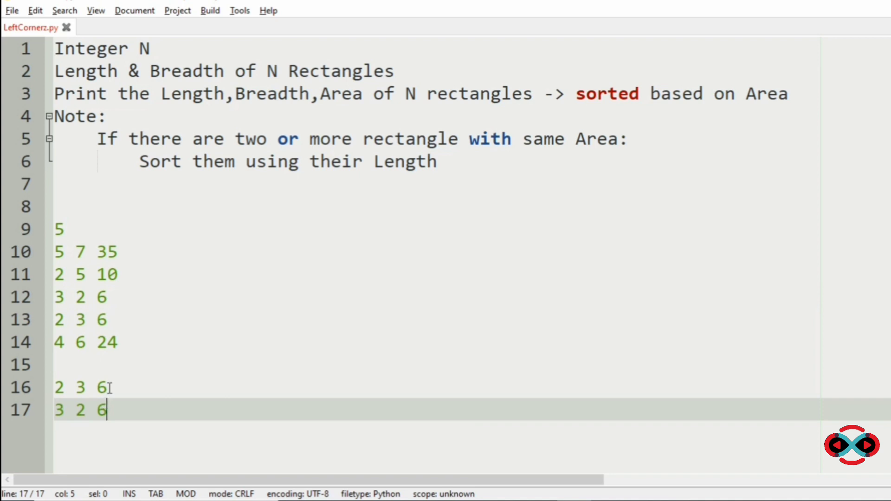
pyautogui.moveTo(117, 275)
pyautogui.write('2 5 10')
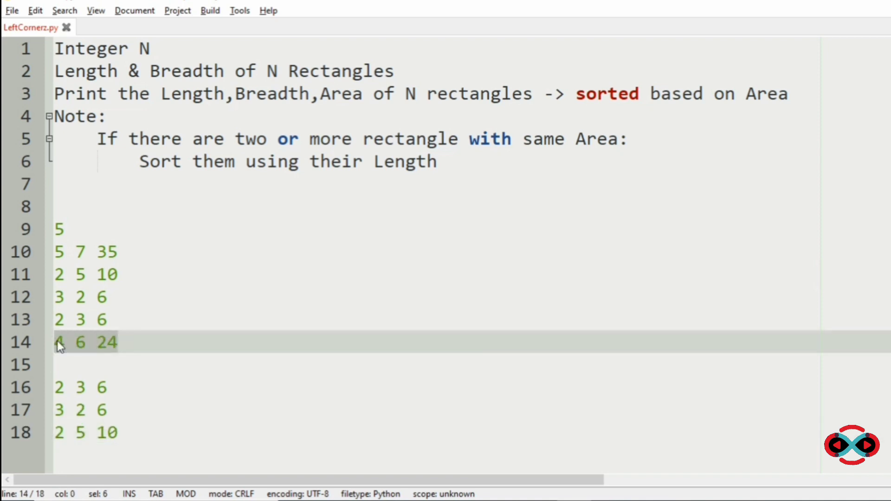
pyautogui.click(118, 433)
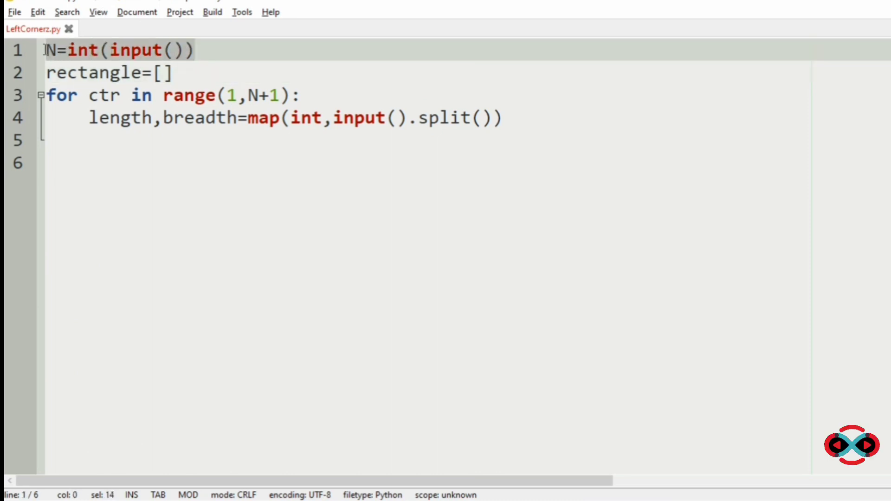
# Inside the loop, build rect=[length, breadth, length*breadth] and append it to rectangle.
pyautogui.click(68, 51)
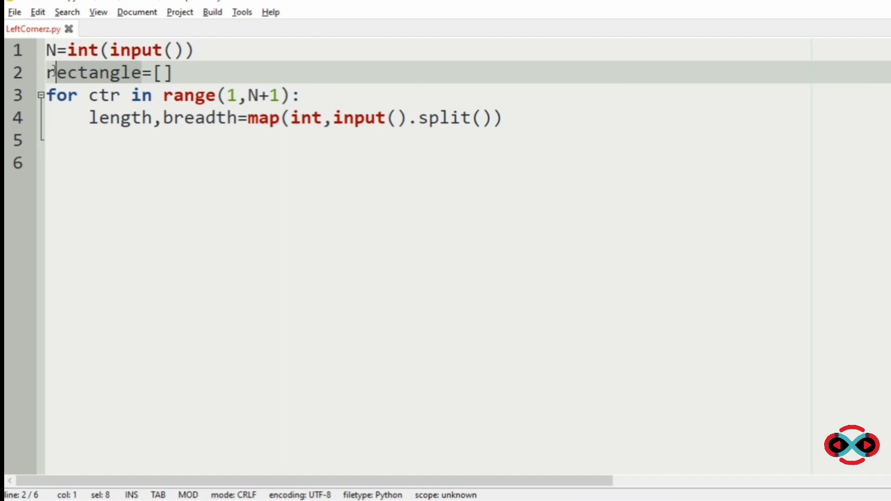
pyautogui.click(88, 73)
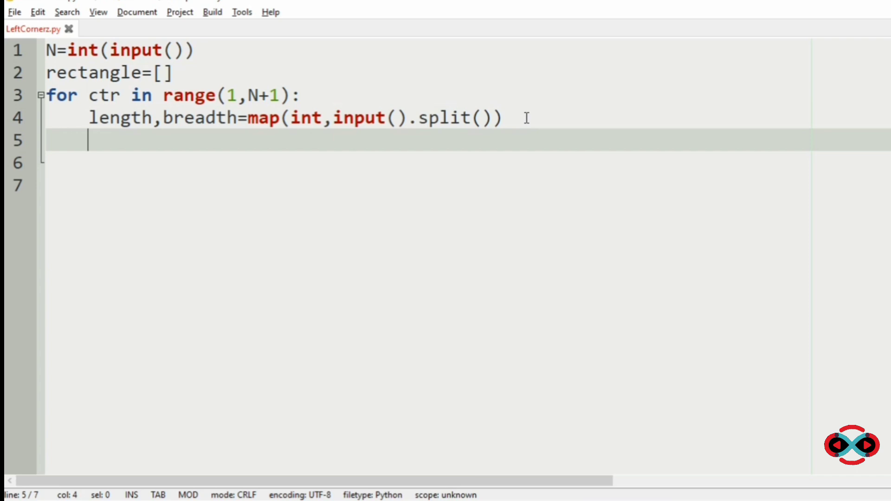
pyautogui.write('rect=')
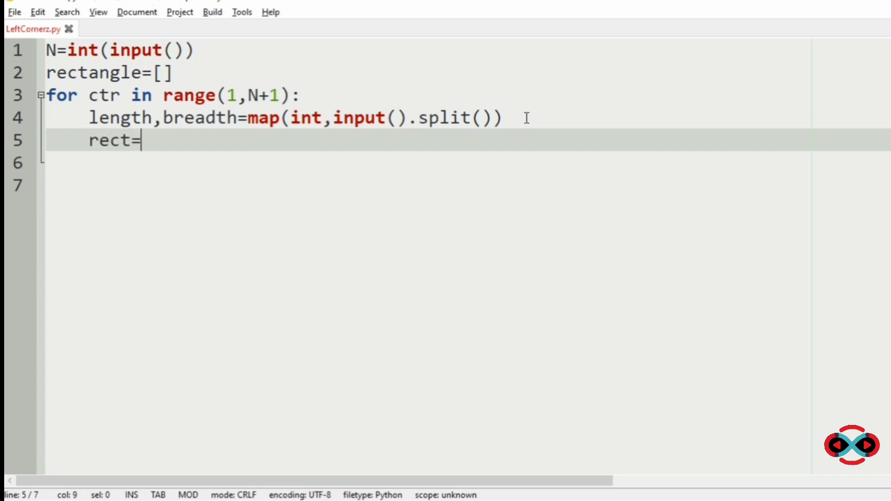
pyautogui.write('[leng')
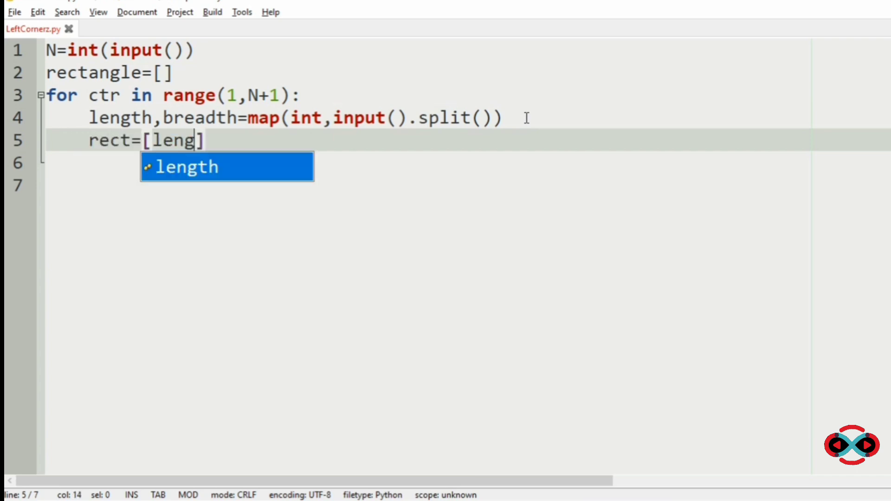
pyautogui.write('th,breadth,length*')
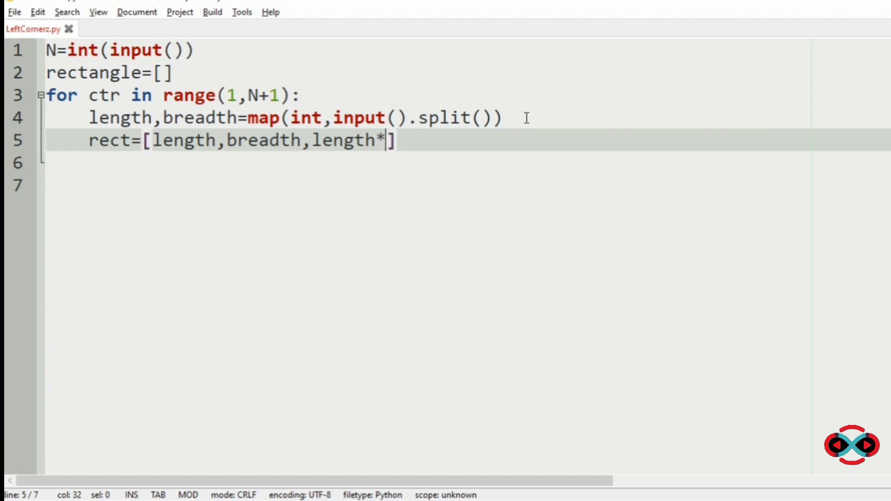
pyautogui.write('breadth')
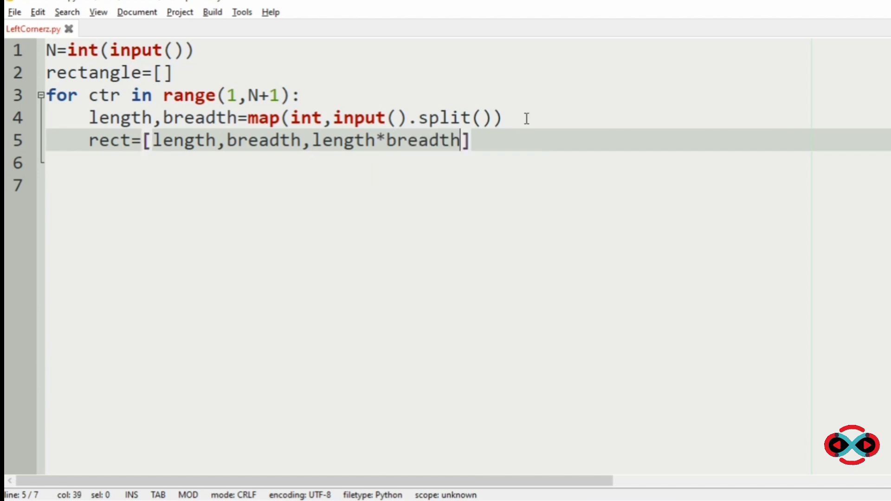
pyautogui.doubleClick(185, 140)
pyautogui.write('re')
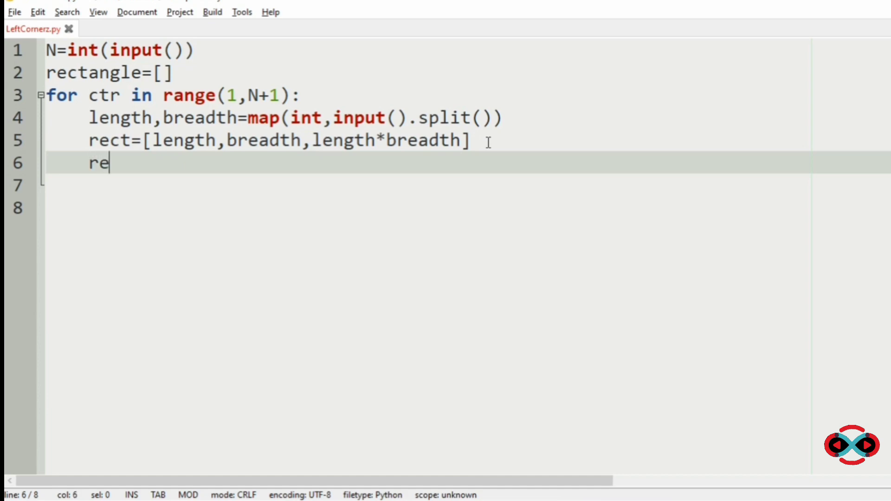
pyautogui.write('ctangle.r')
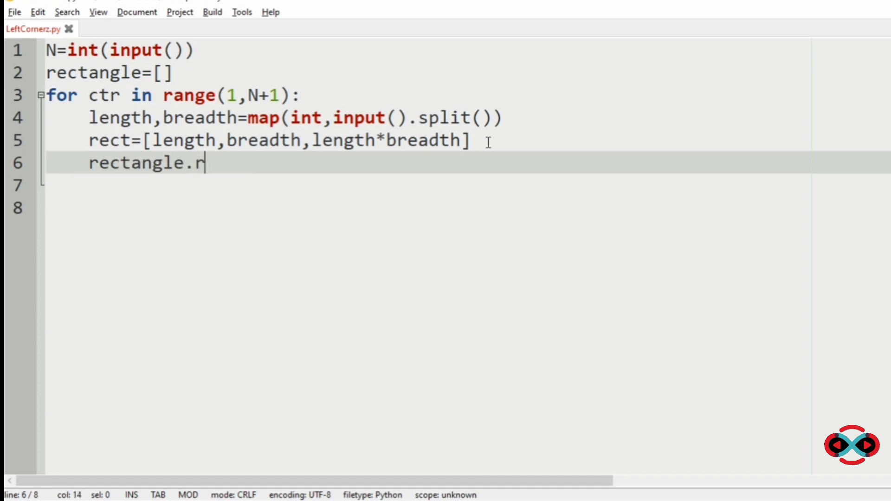
pyautogui.write('append)')
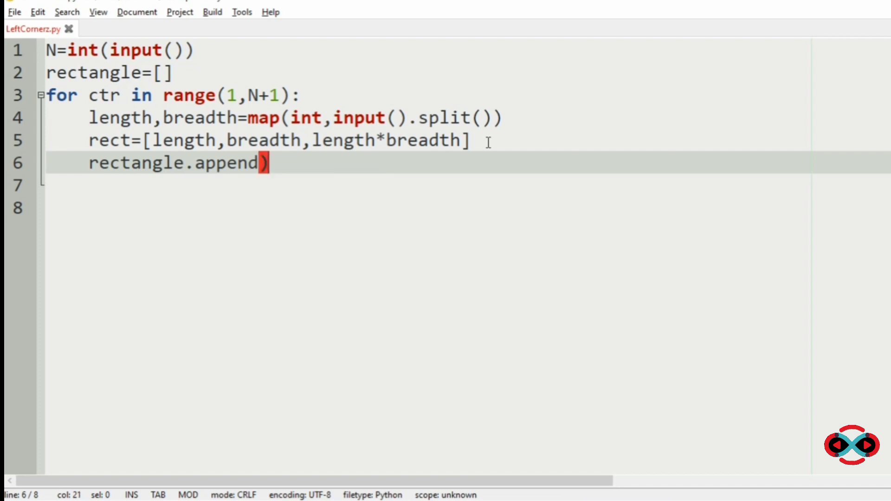
pyautogui.write('rect')
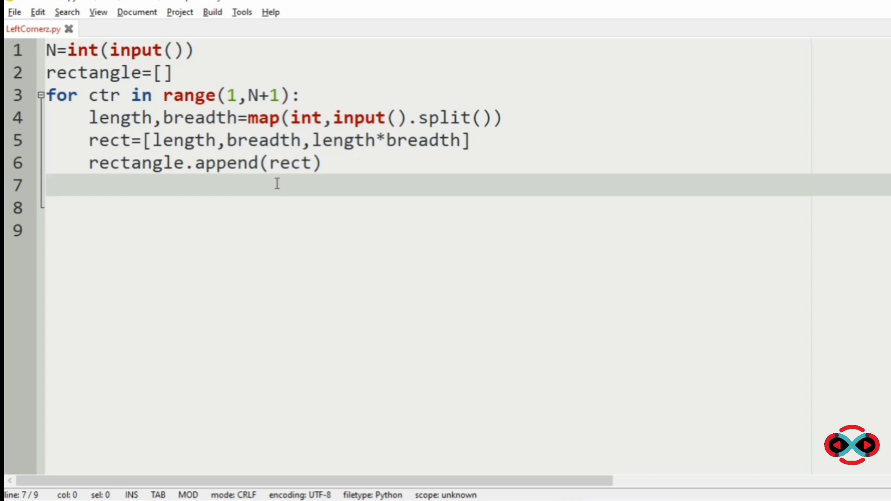
pyautogui.moveTo(205, 180)
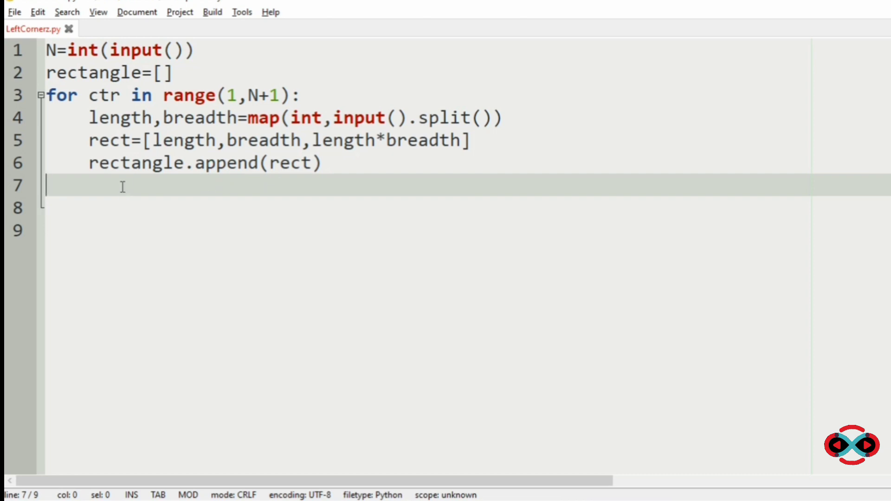
# Sort rectangle with sorted() and lambda keys rect[0], then rect[2].
pyautogui.write('re')
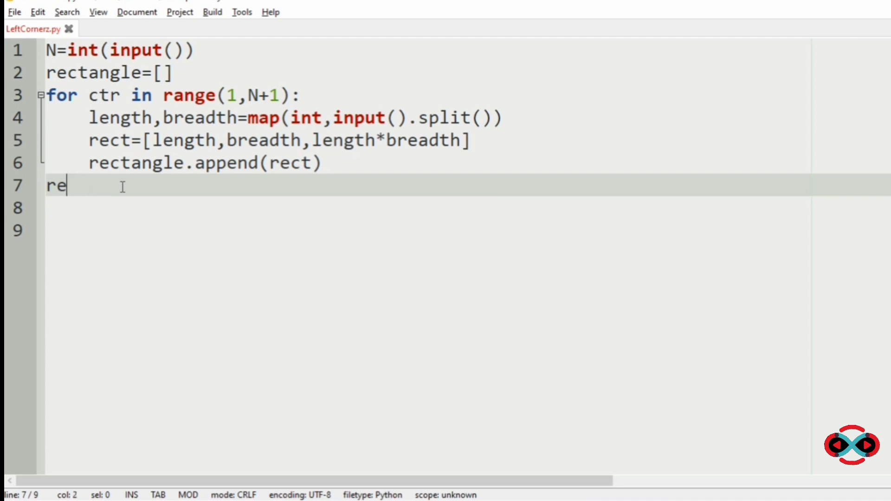
pyautogui.write('ctangle')
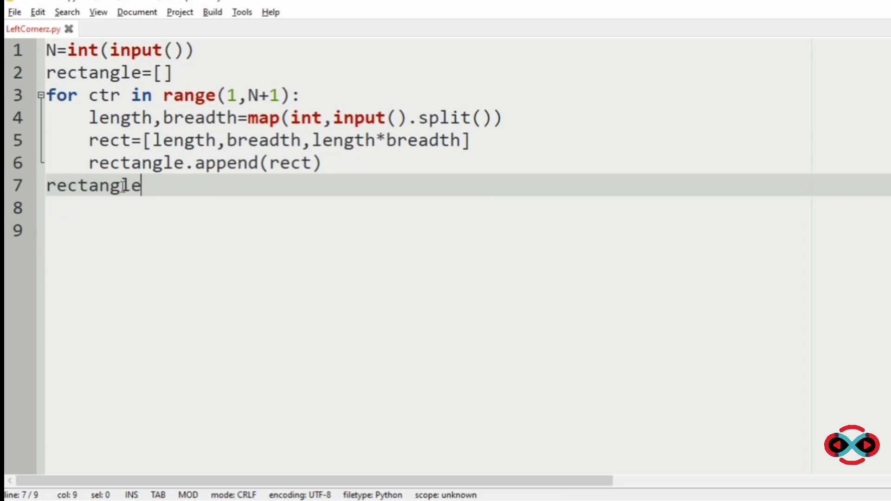
pyautogui.write('=sorte')
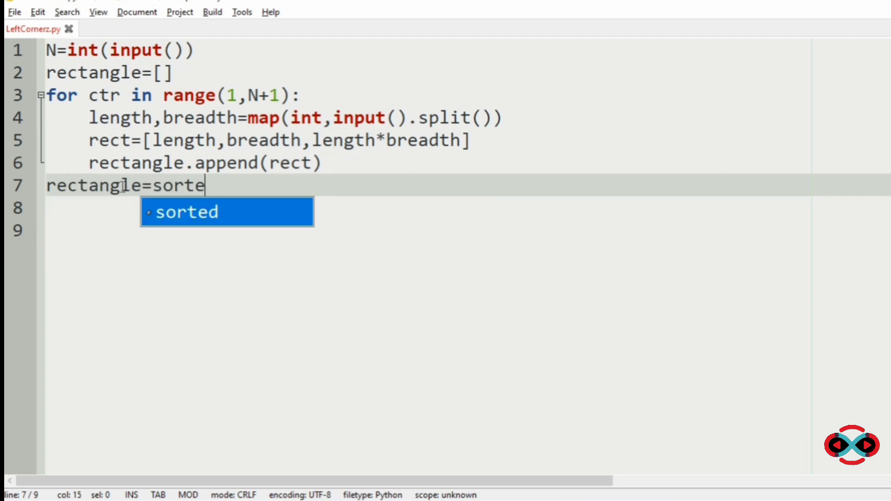
pyautogui.write('d(rectangle,key=')
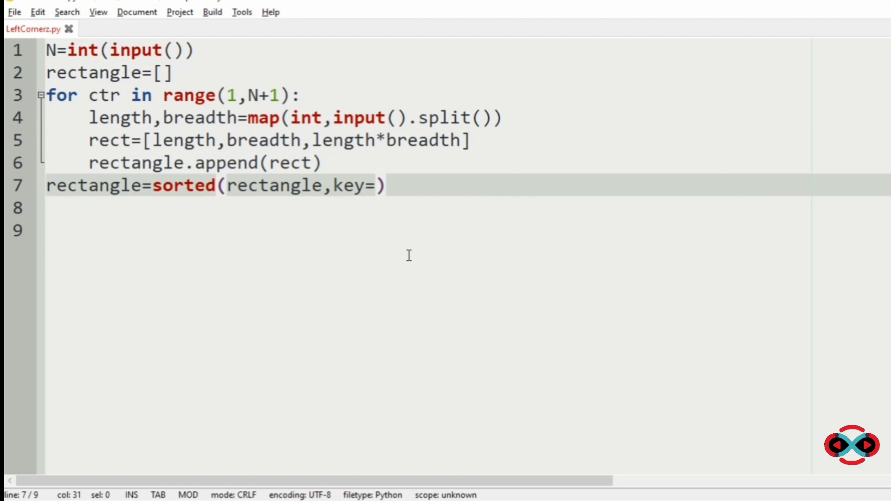
pyautogui.write('lambda')
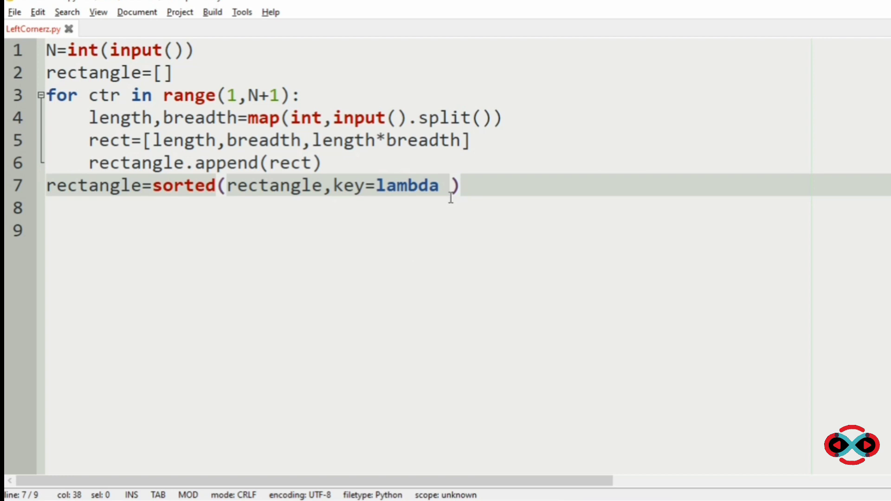
pyautogui.write('rec')
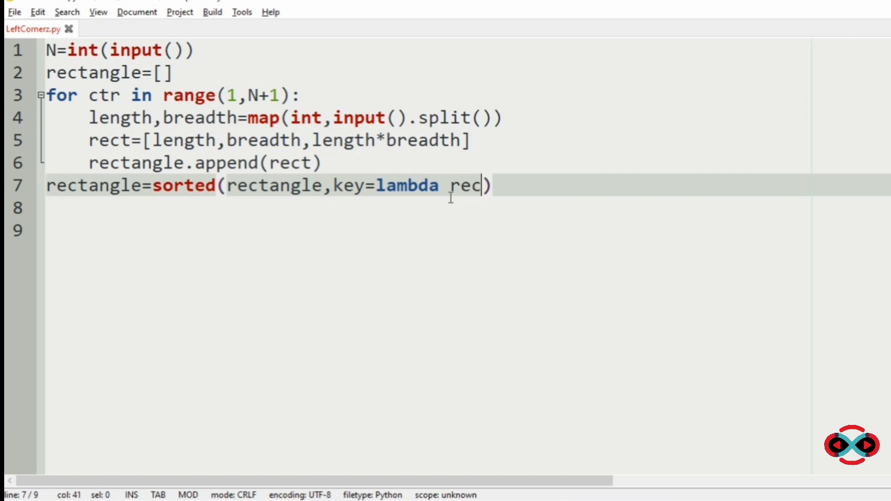
pyautogui.write('t')
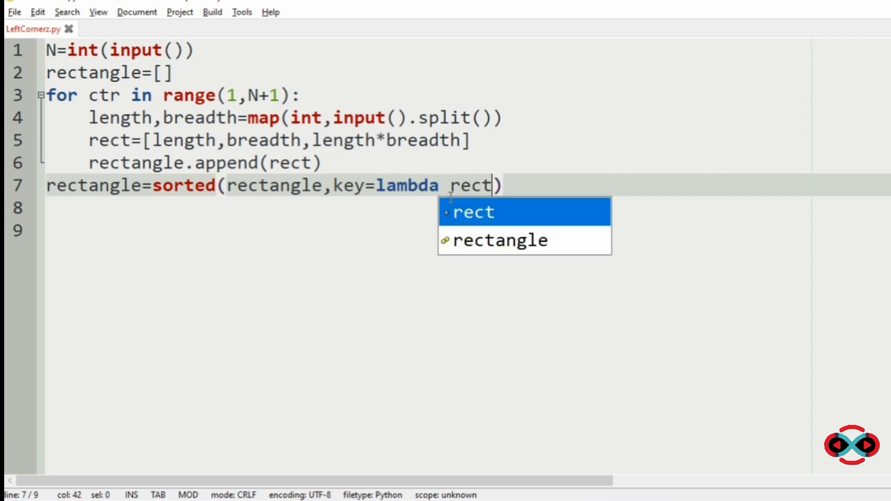
pyautogui.write(':')
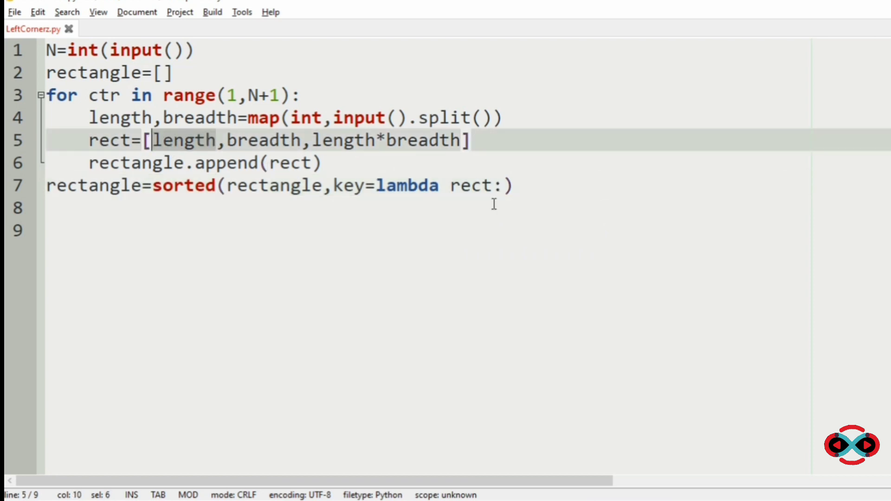
pyautogui.write('rect')
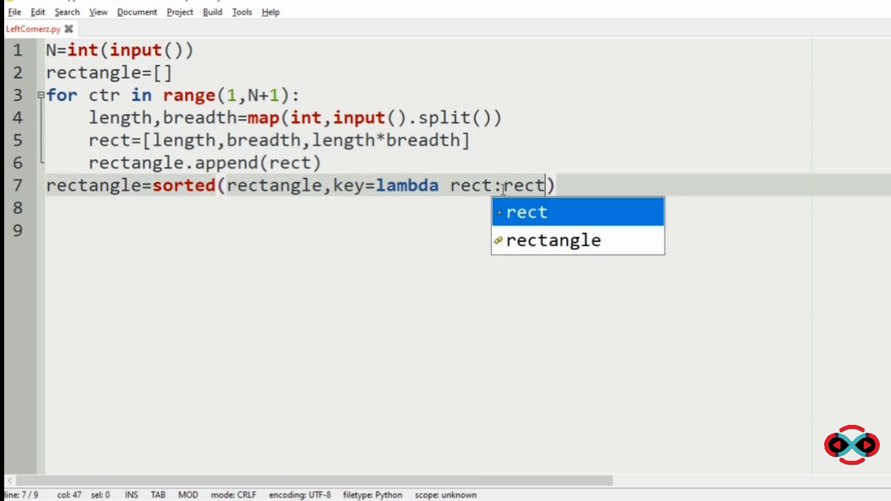
pyautogui.write('[0]')
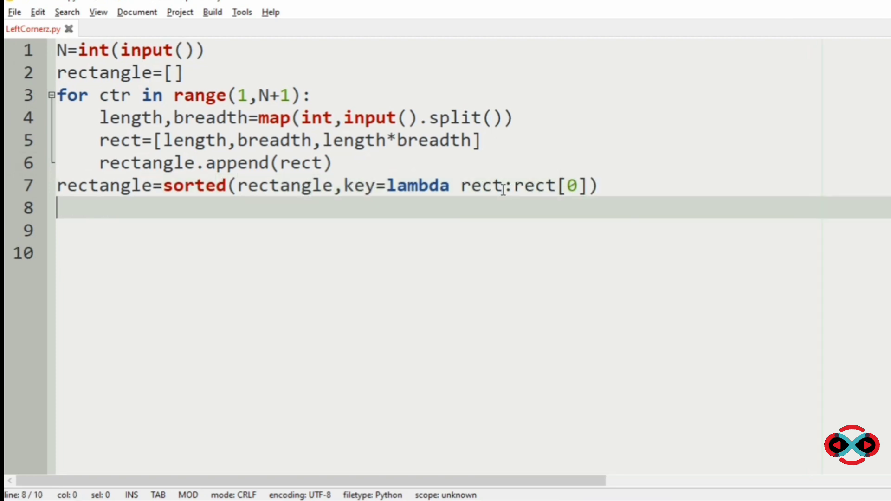
pyautogui.moveTo(352, 215)
pyautogui.write('rectangle=sorted(rectangle,key=lambda rect:rect[0')
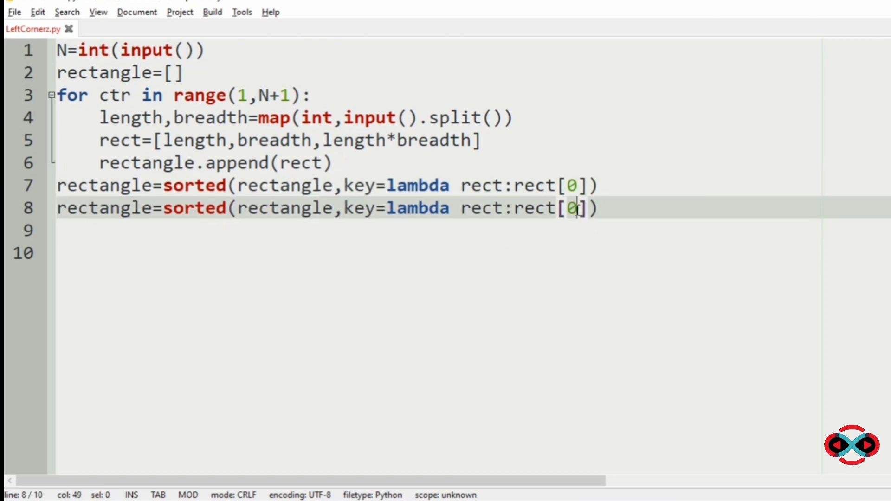
pyautogui.write('2')
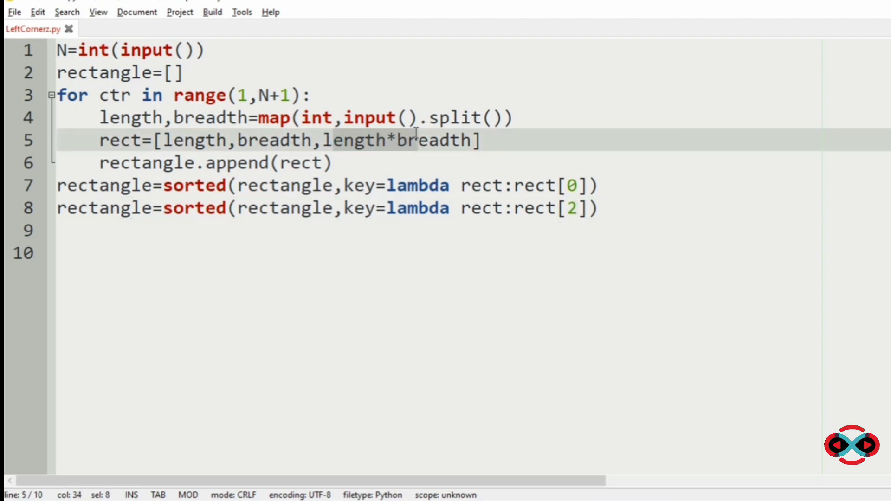
# Add a for loop over rectangle that prints each with print(*rect).
pyautogui.click(603, 208)
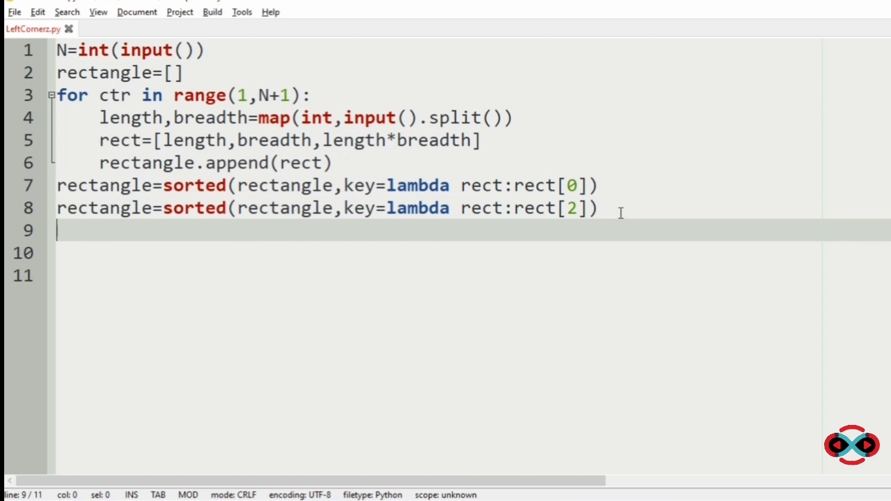
pyautogui.write('for rect in')
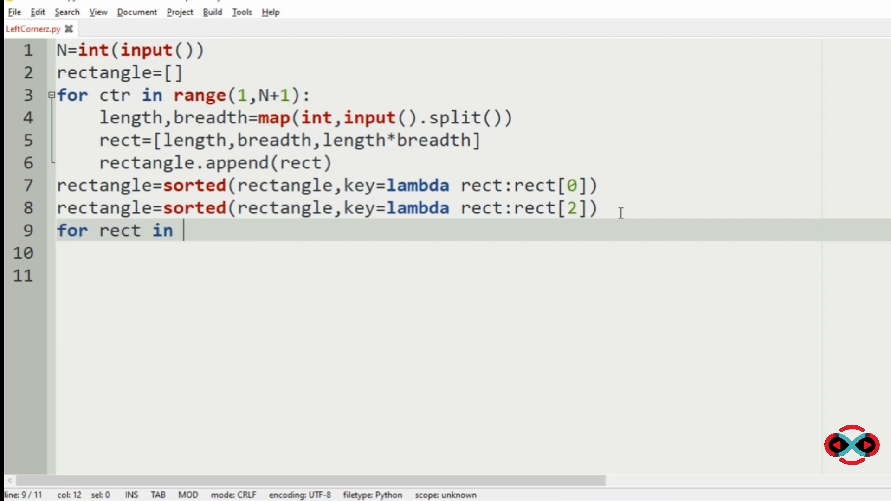
pyautogui.write('rectangle:')
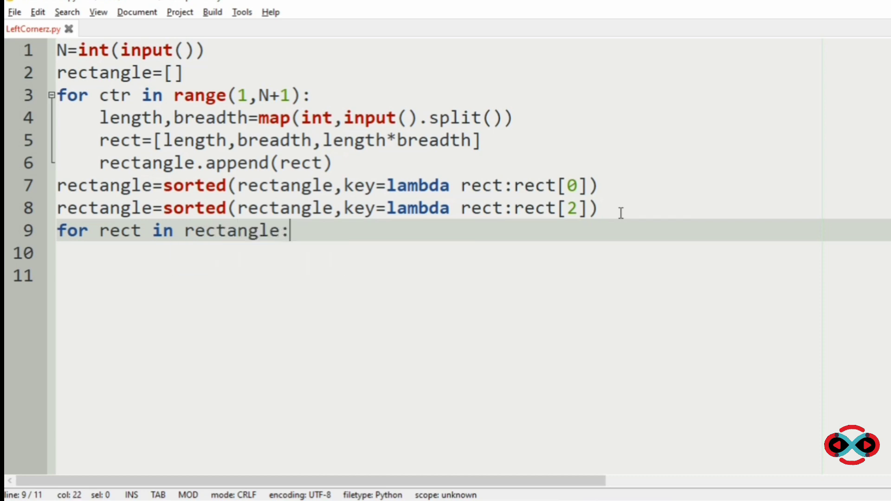
pyautogui.write('print(*')
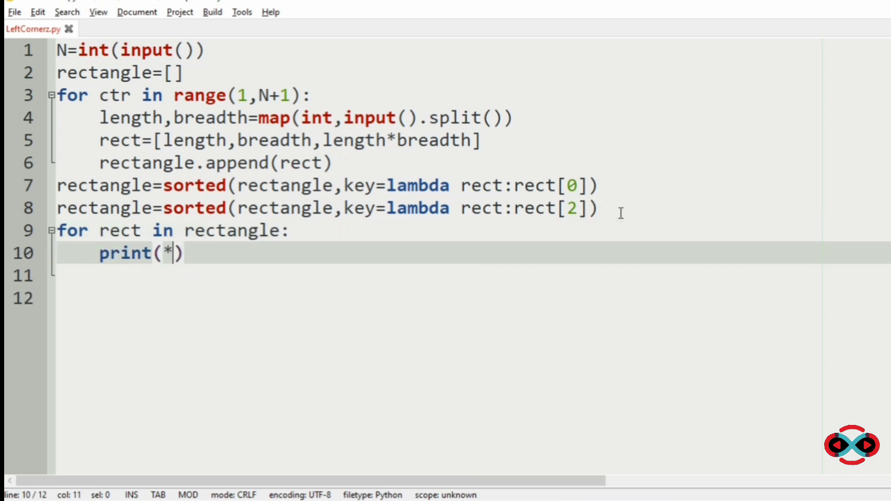
pyautogui.write('rect')
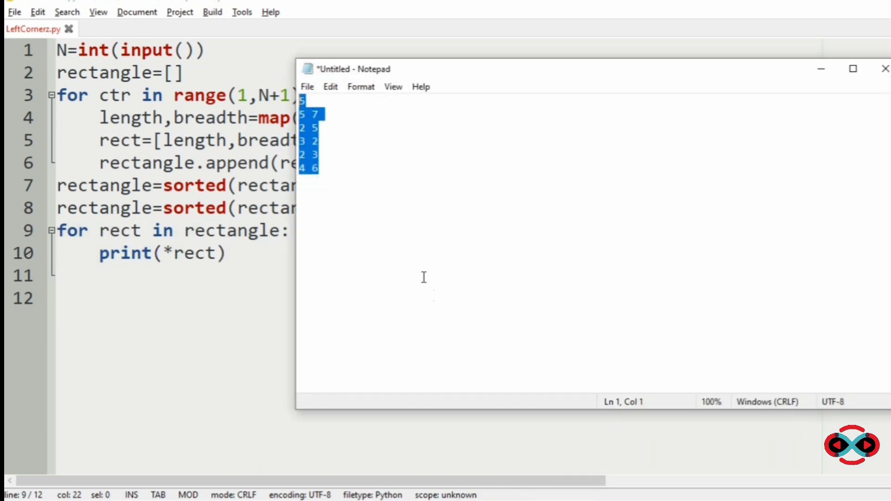
pyautogui.moveTo(833, 80)
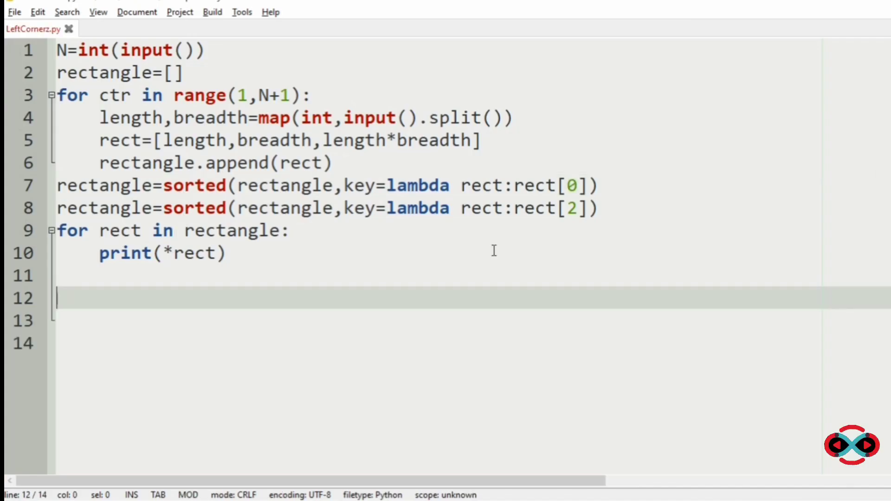
# Put a ':)' smiley on line 12 and return to the end of the print line.
pyautogui.write(':)')
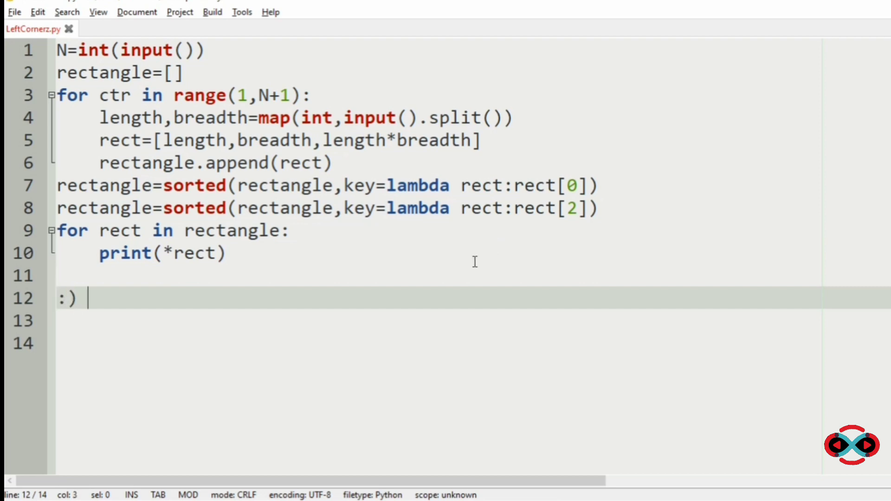
pyautogui.click(225, 253)
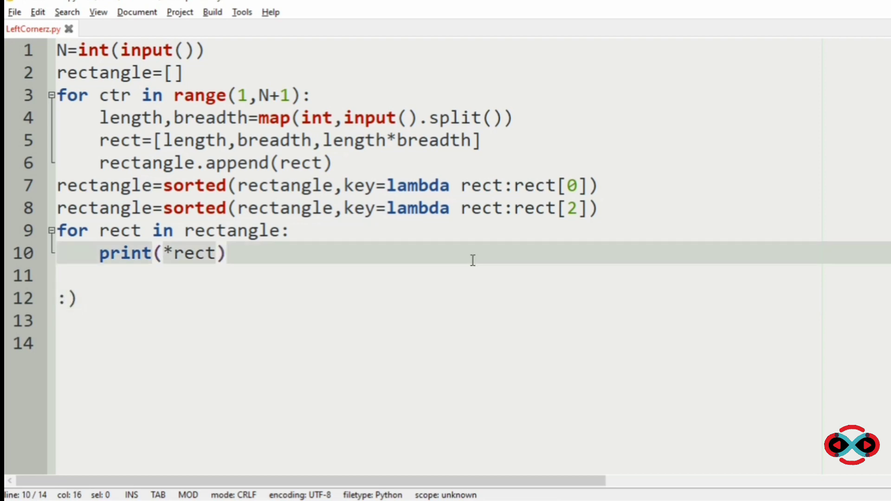